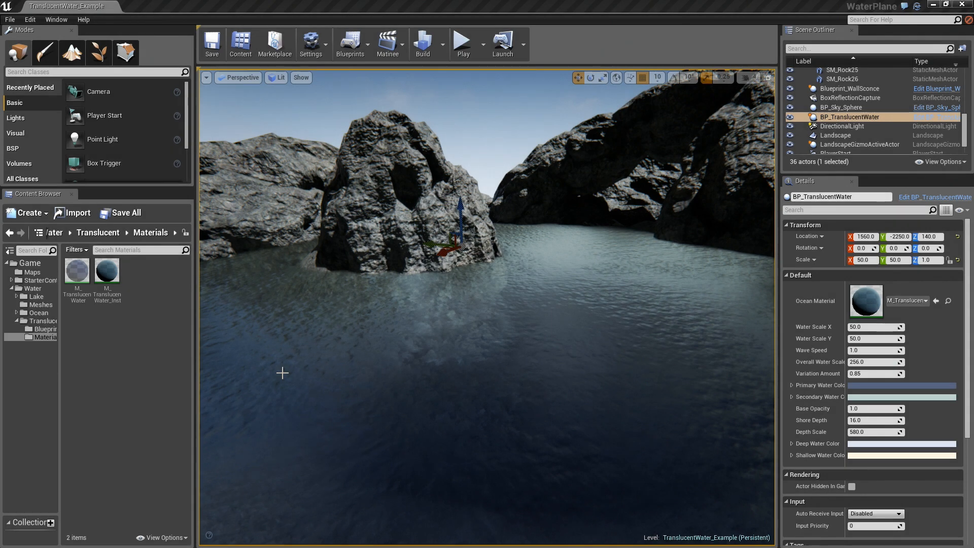
Select the M_TranslucentWater material asset in the Water/Translucent/Materials folder.
left_click(77, 272)
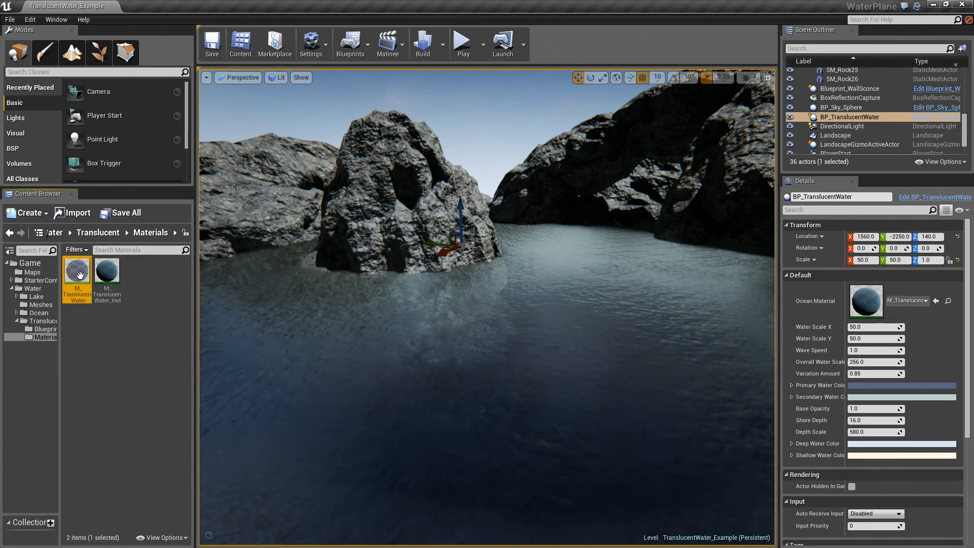
Open M_TranslucentWater in the material editor and zoom to its Scene Depth node group.
double_click(77, 269)
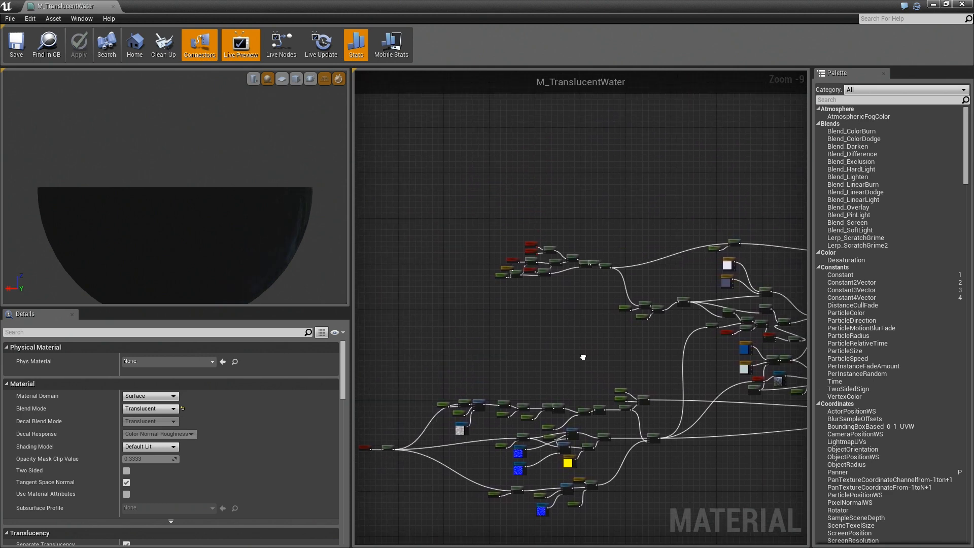
scroll("up", 3)
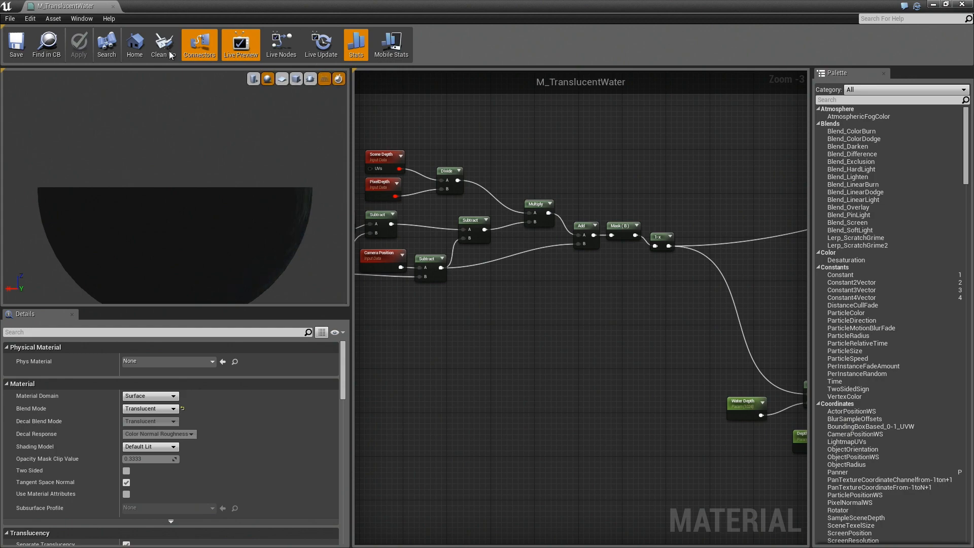
scroll("down", 3)
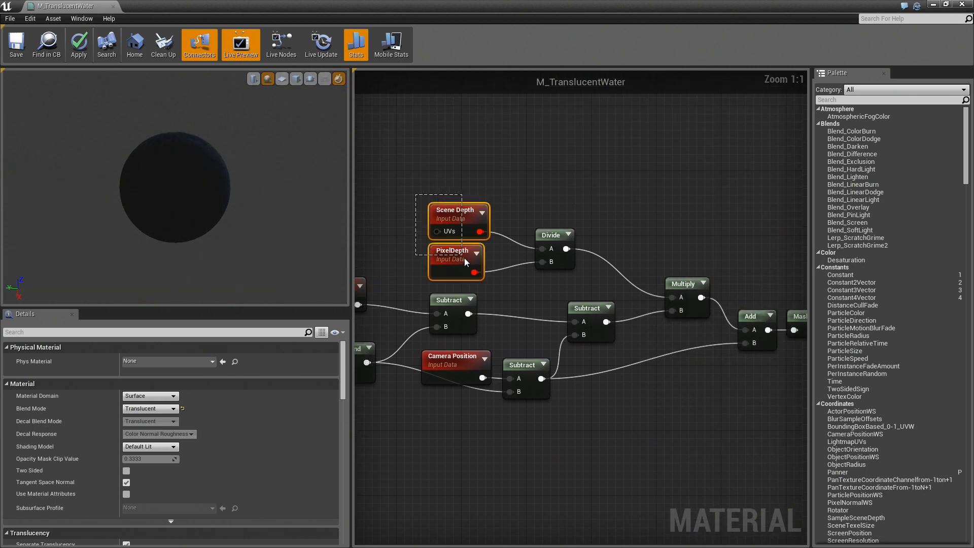
left_click(521, 169)
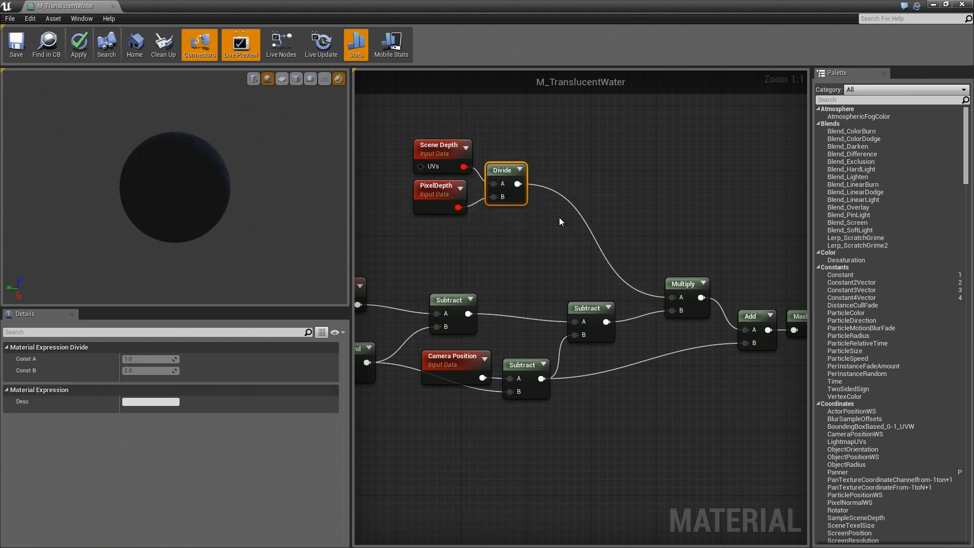
mouse_move(545, 217)
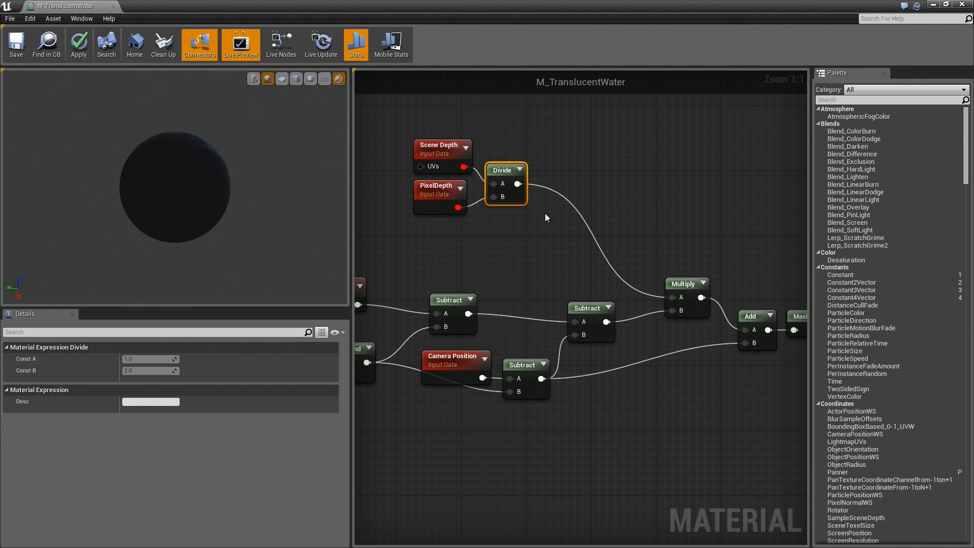
mouse_move(535, 346)
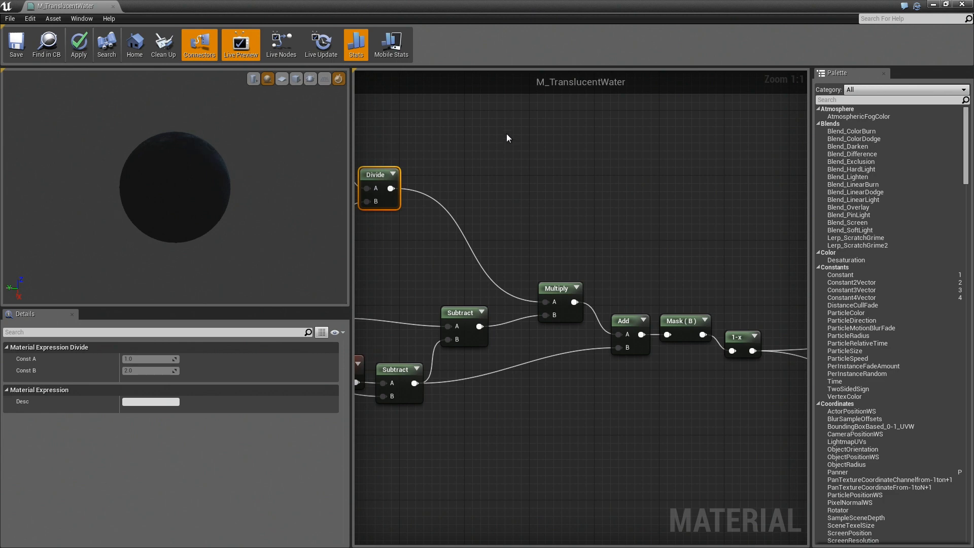
mouse_move(514, 140)
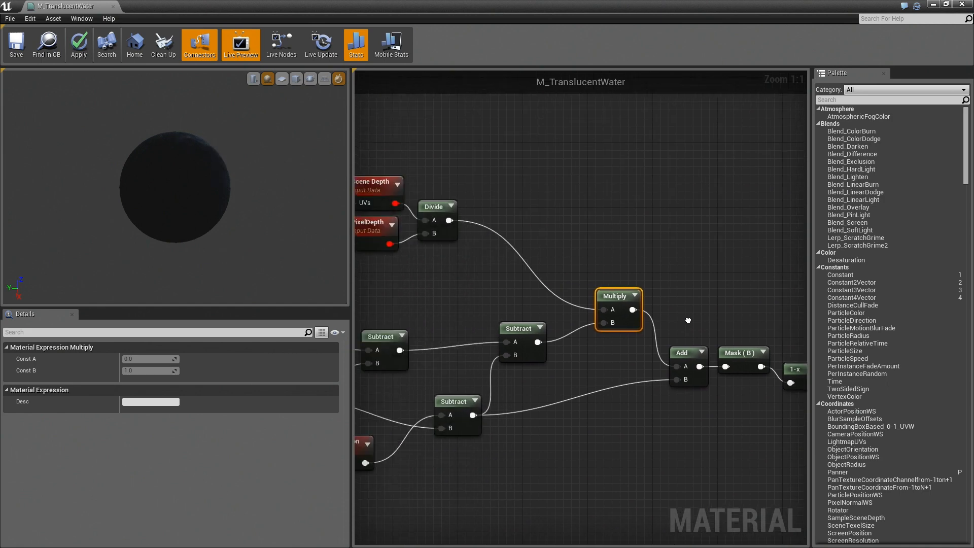
left_click(433, 206)
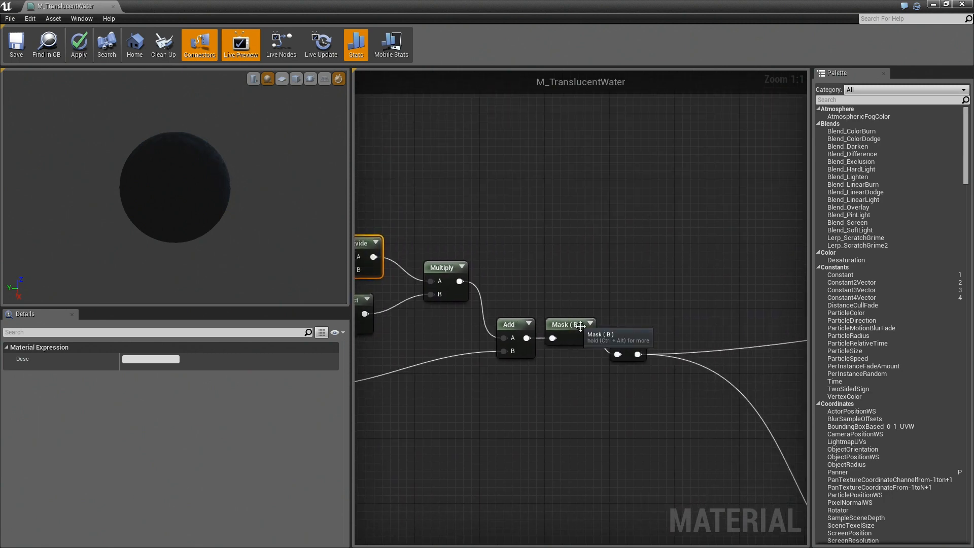
left_click(608, 332)
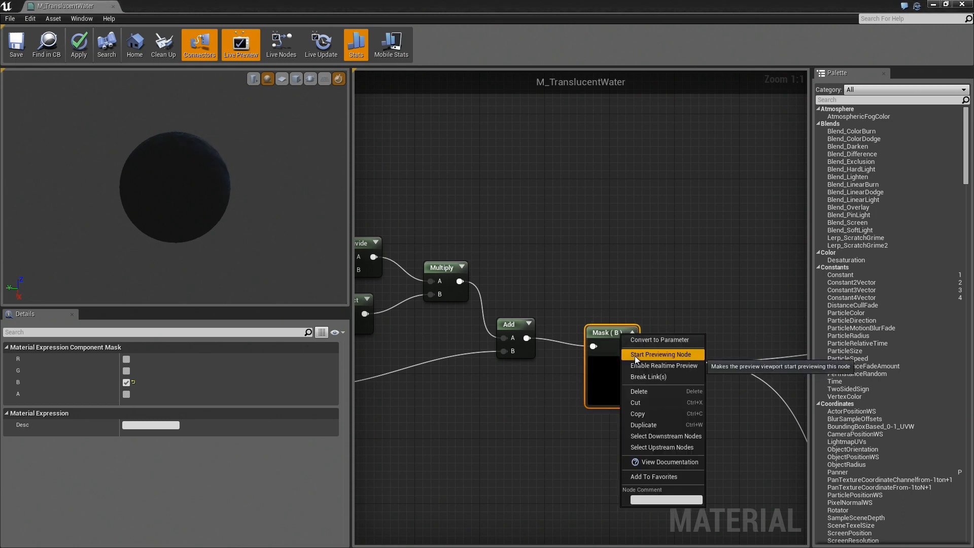
left_click(660, 354)
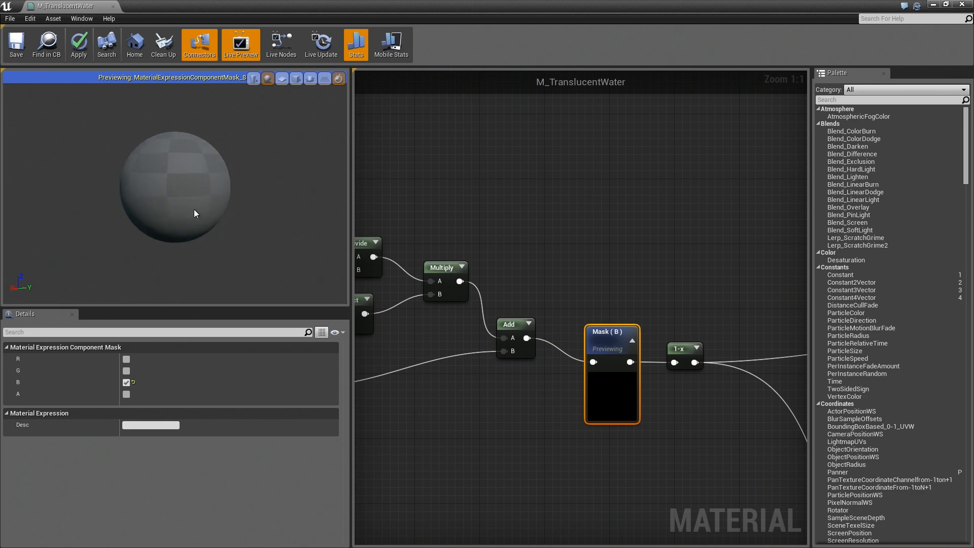
mouse_move(619, 337)
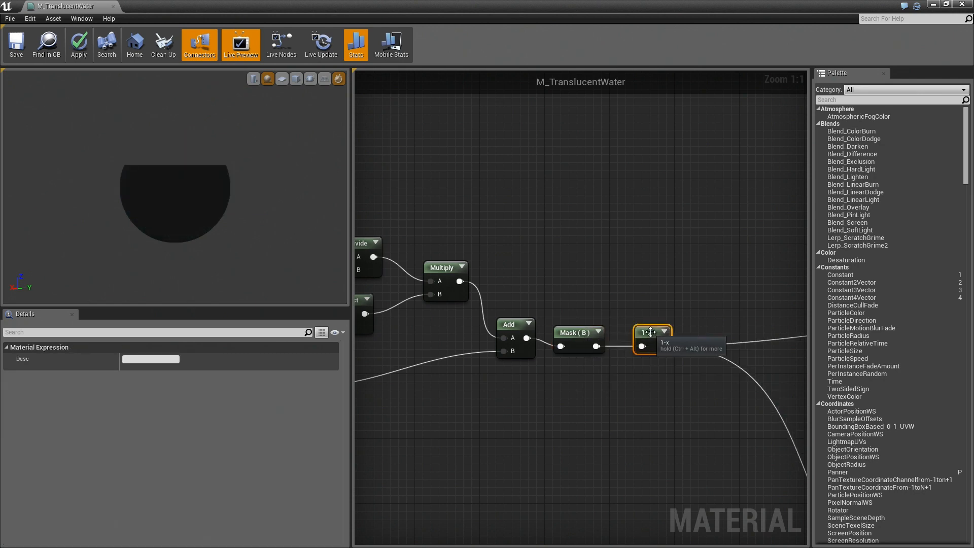
scroll("down", 3)
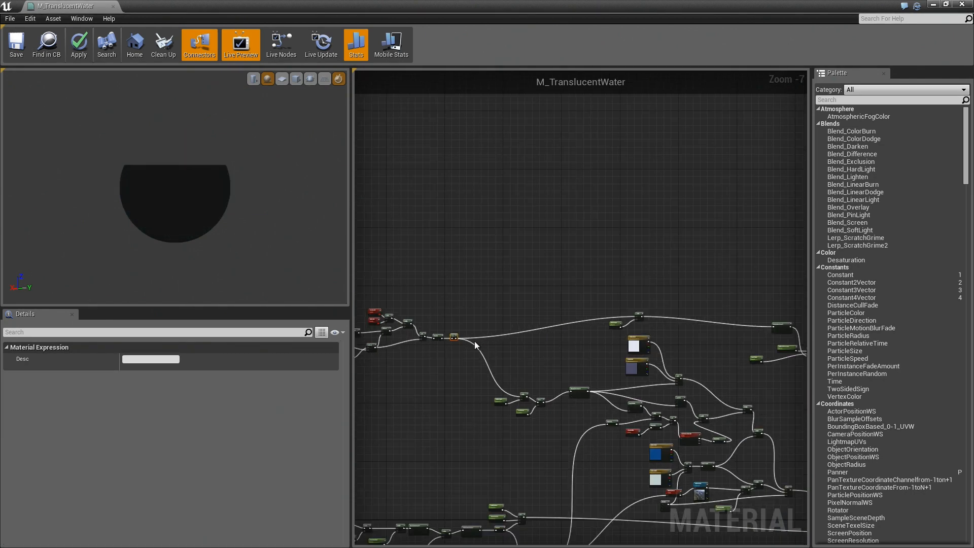
scroll("up", 3)
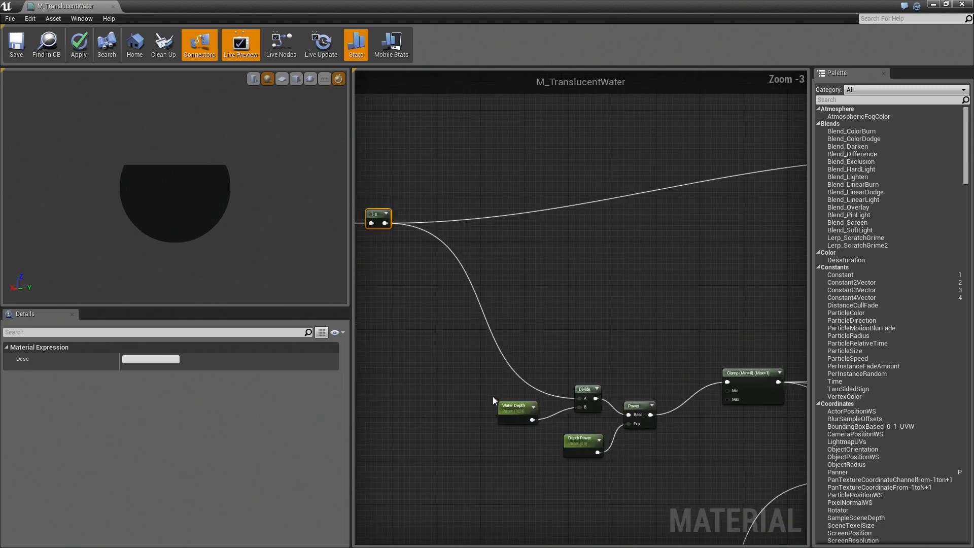
scroll("up", 3)
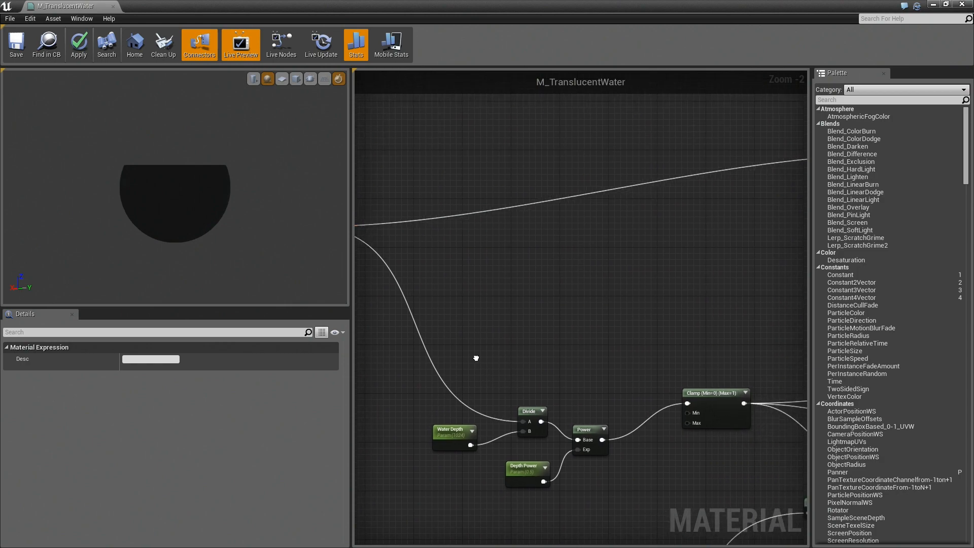
scroll("down", 3)
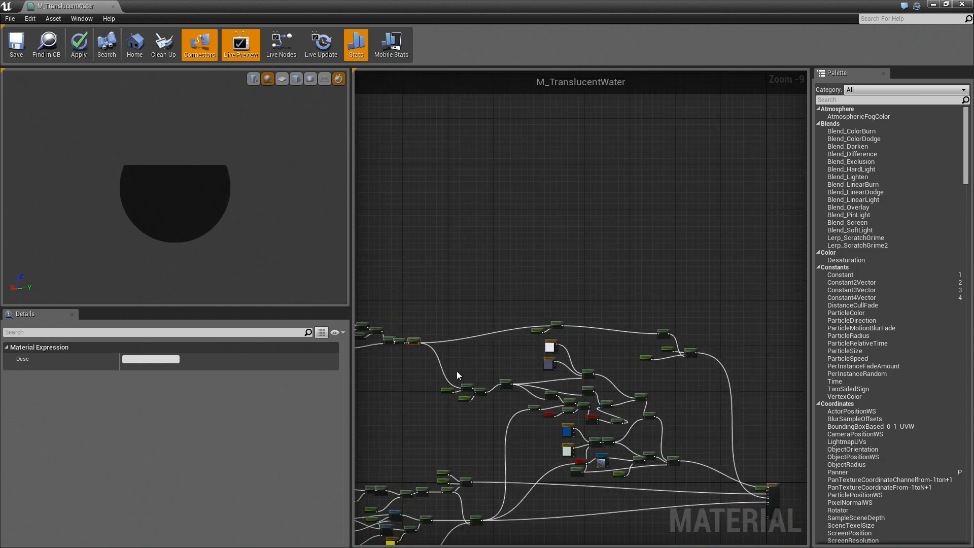
mouse_move(460, 374)
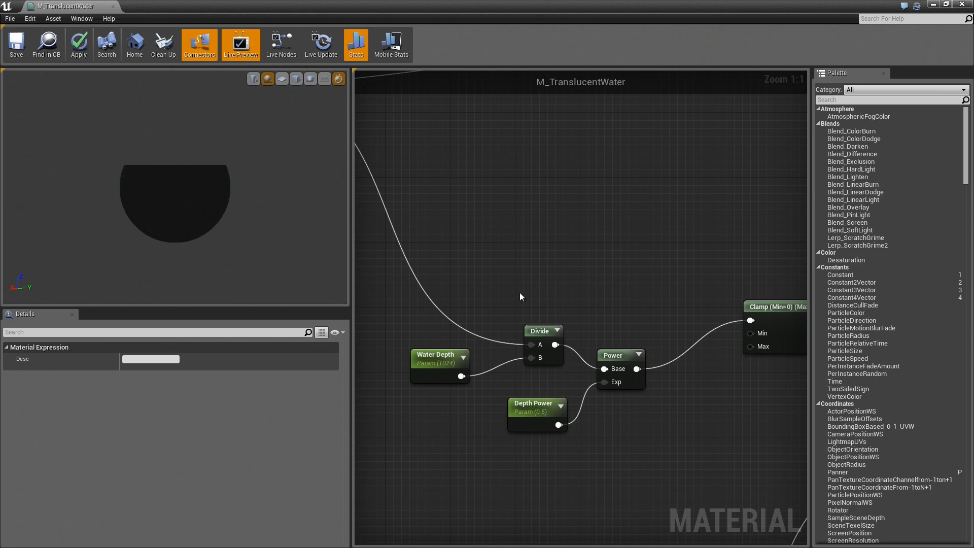
left_click(438, 362)
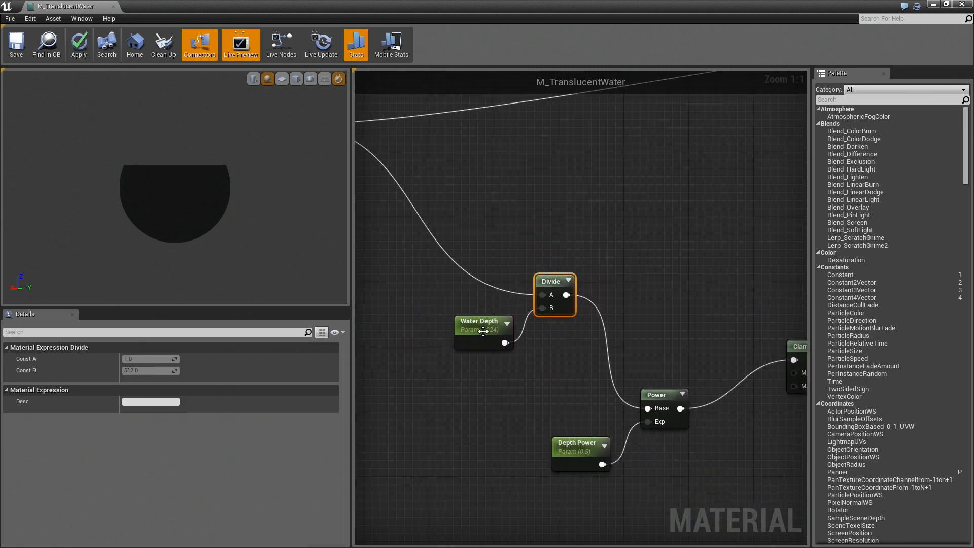
left_click(481, 325)
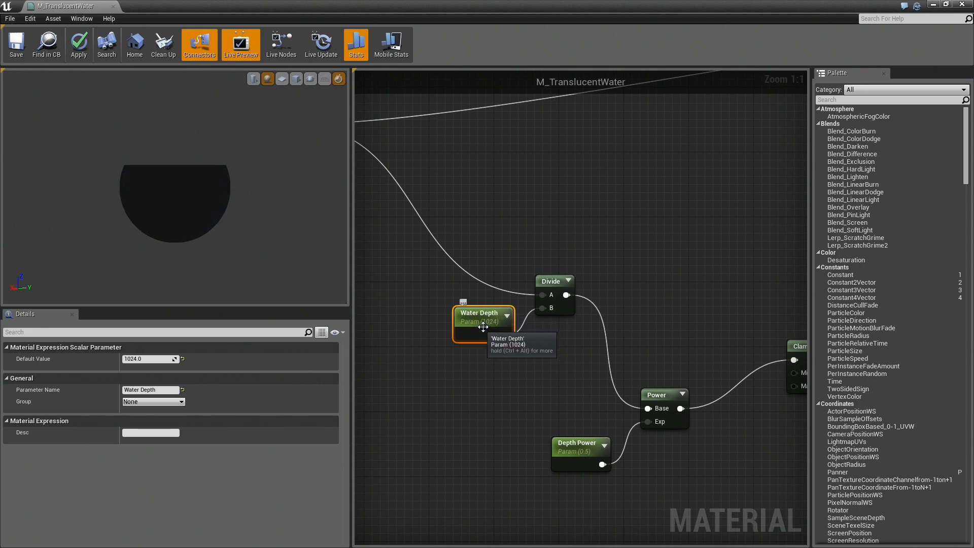
left_click(661, 395)
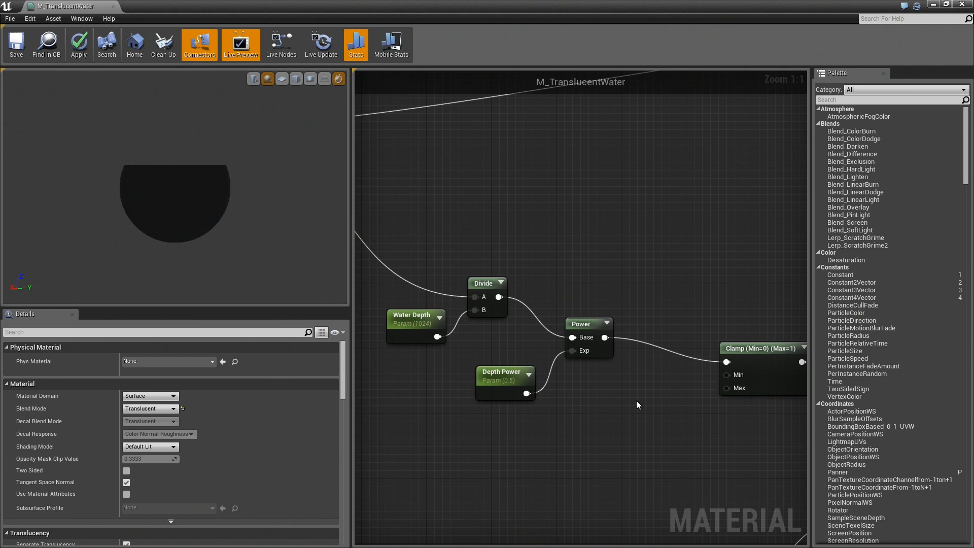
mouse_move(497, 375)
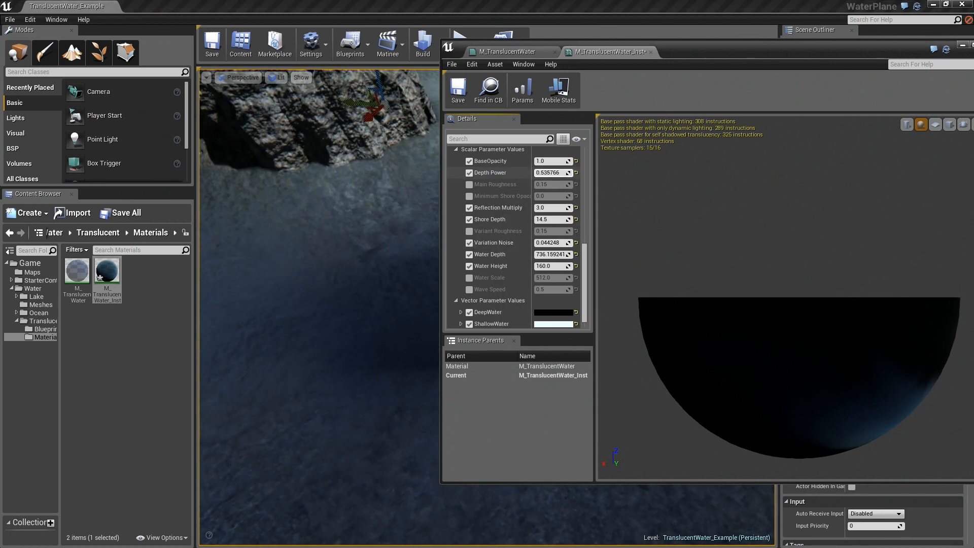
Set one of the instance's scalar parameter values to 1.073134.
type("1.073134")
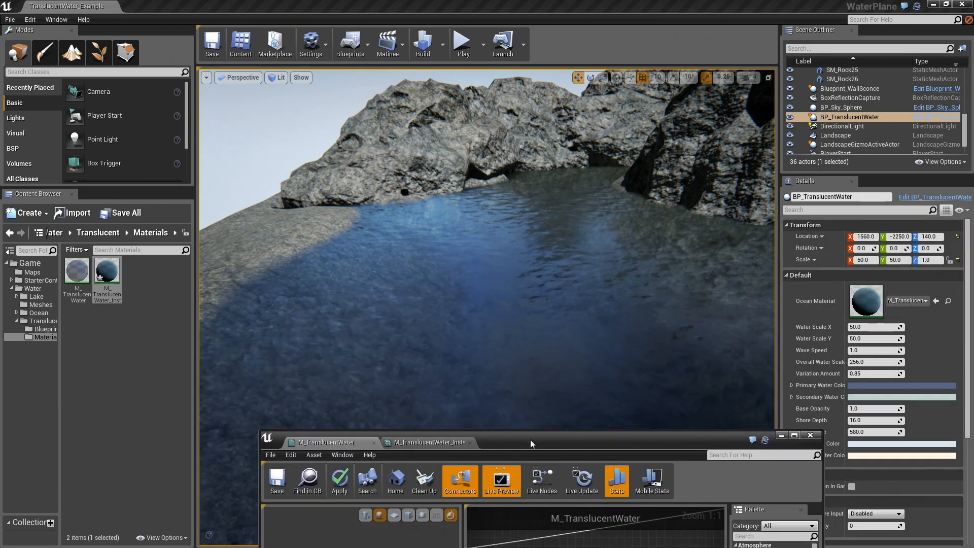
left_click(793, 435)
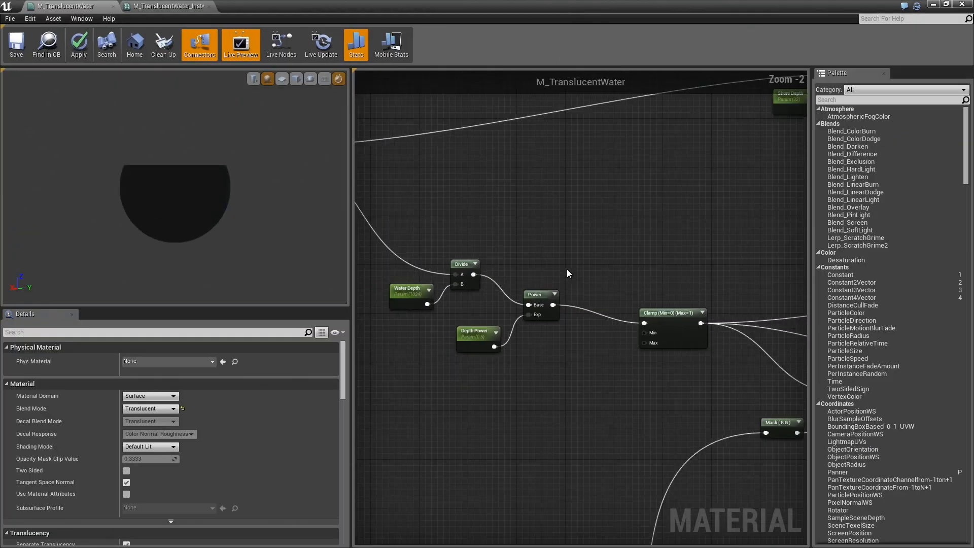
scroll("down", 3)
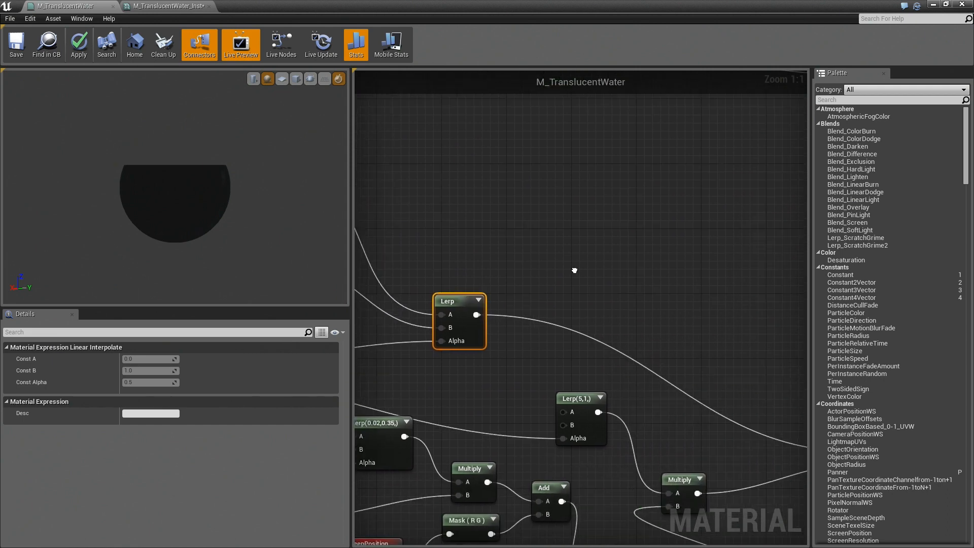
scroll("down", 3)
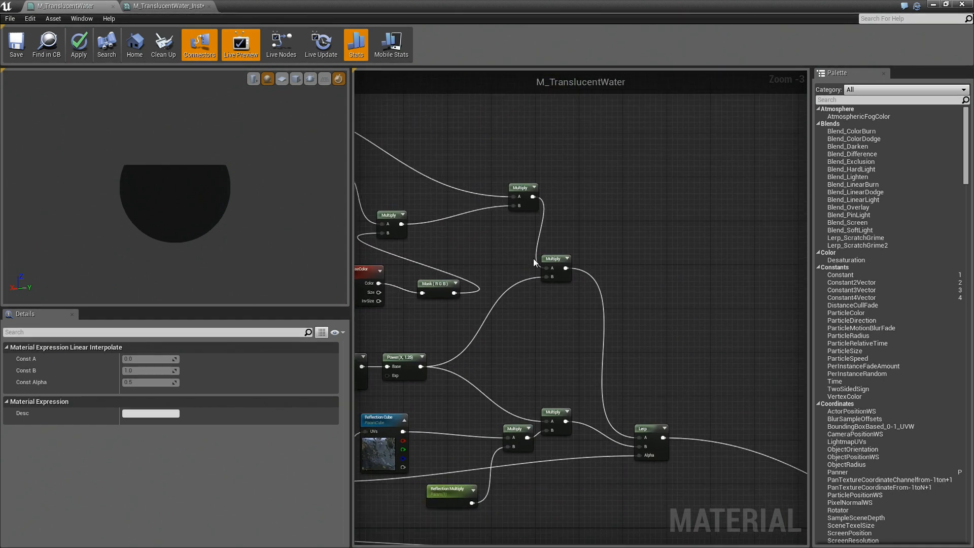
scroll("down", 3)
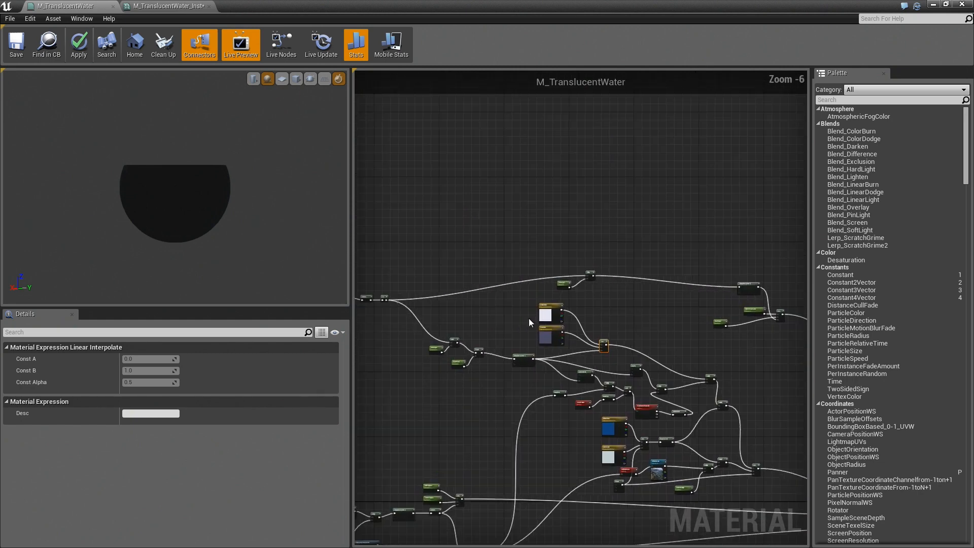
Review the Shore Depth and Minimum Shore Opacity nodes, then switch to the M_TranslucentWater_Inst parameters.
scroll("up", 3)
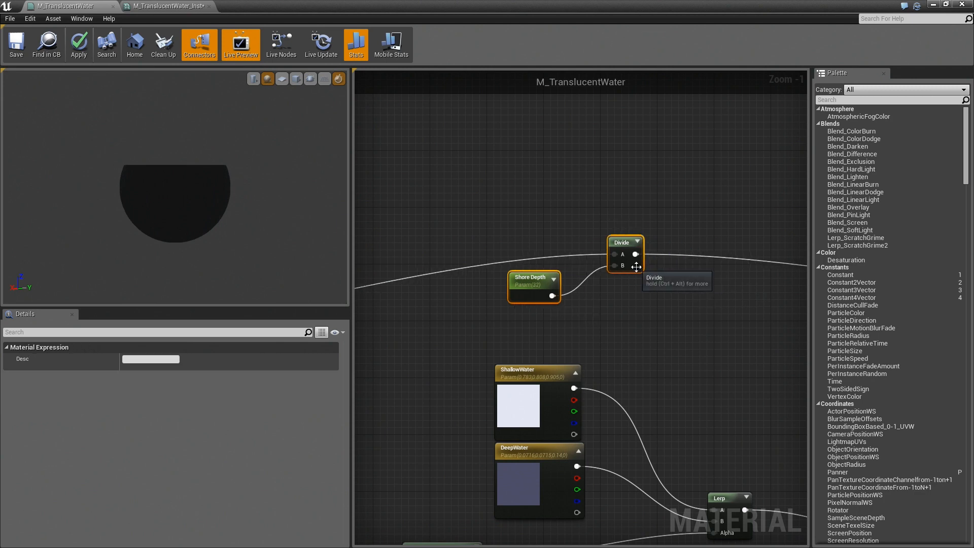
mouse_move(579, 310)
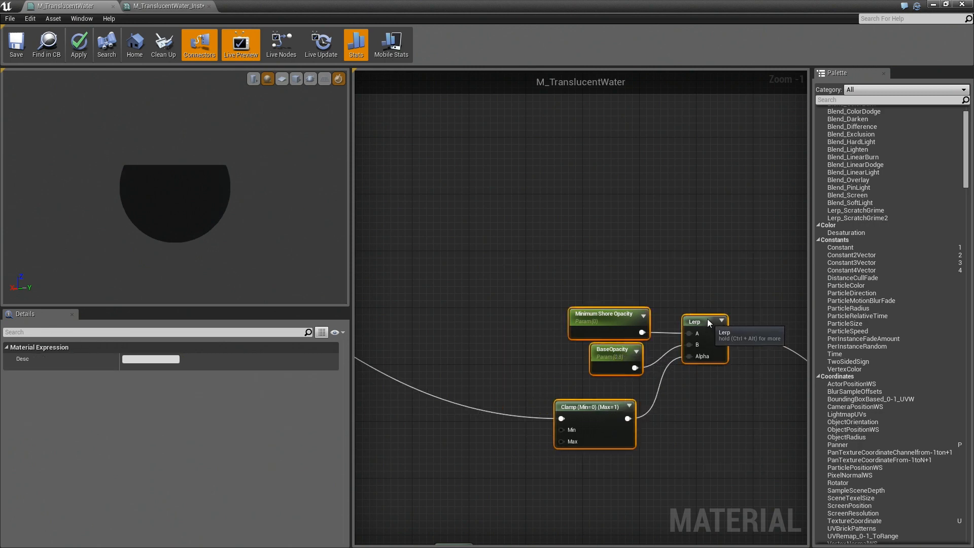
left_click(166, 6)
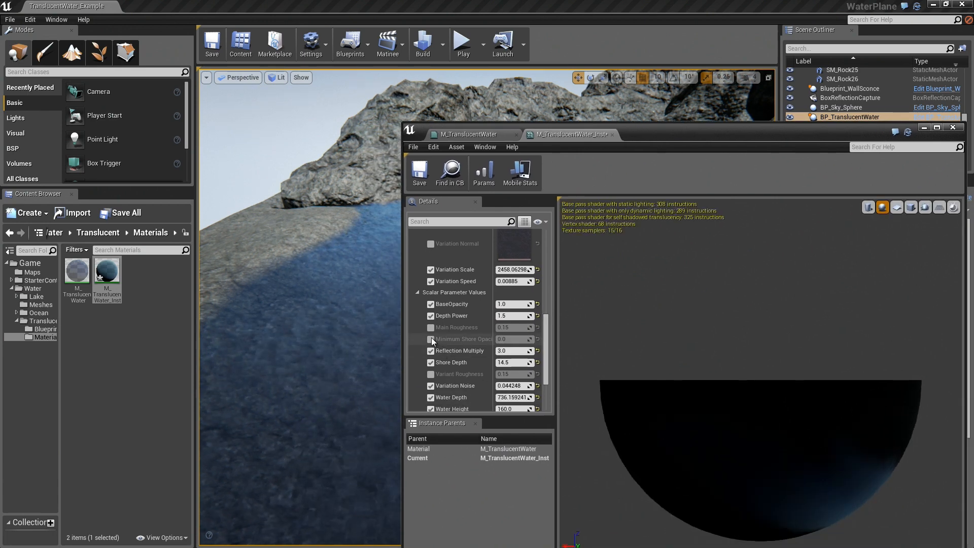
Enable the Minimum Shore Opacity override on the water instance and enter a value of 1.0.
left_click(432, 339)
type("0.25")
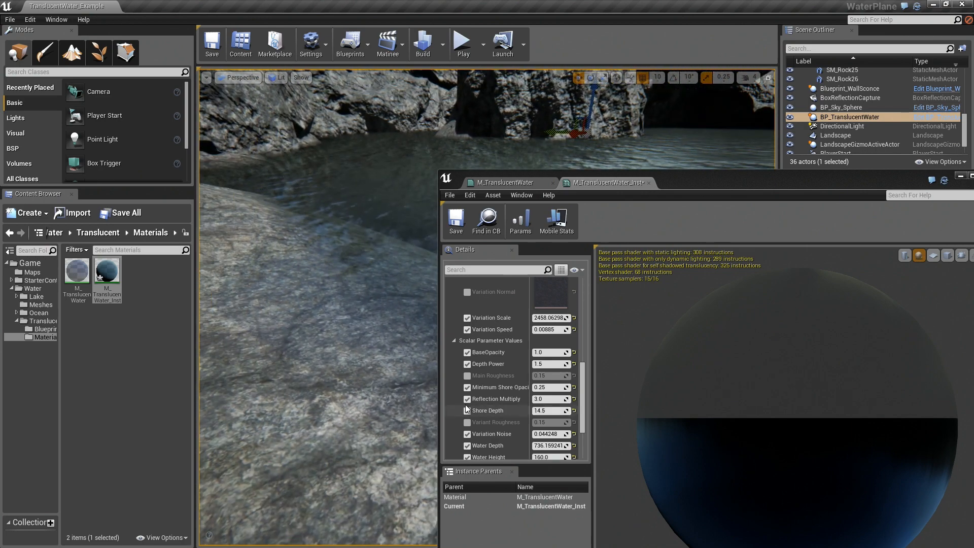
left_click(549, 386)
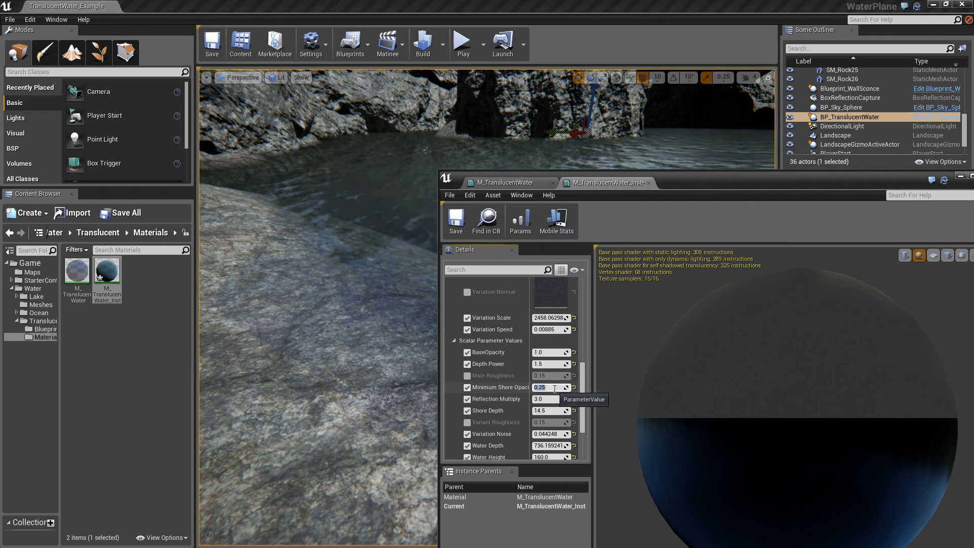
type("1.0")
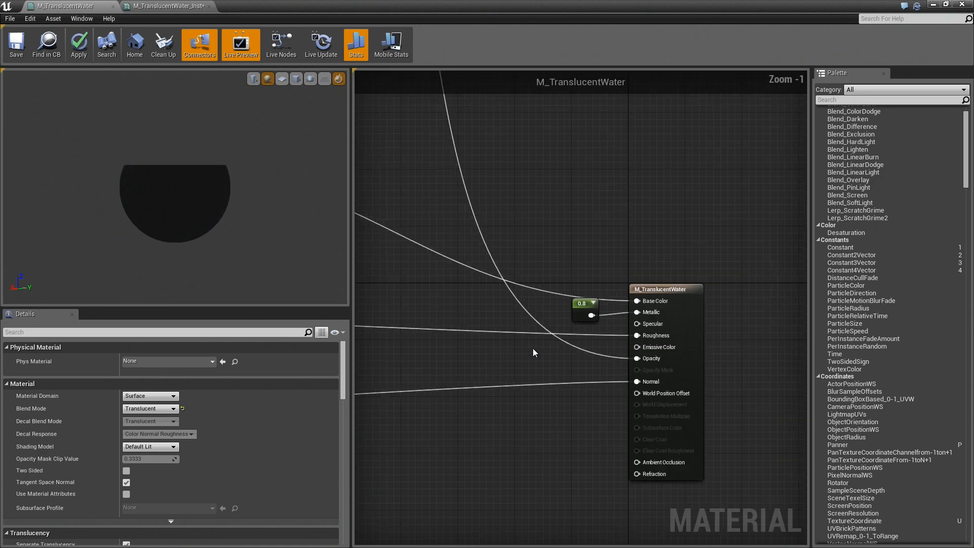
scroll("down", 3)
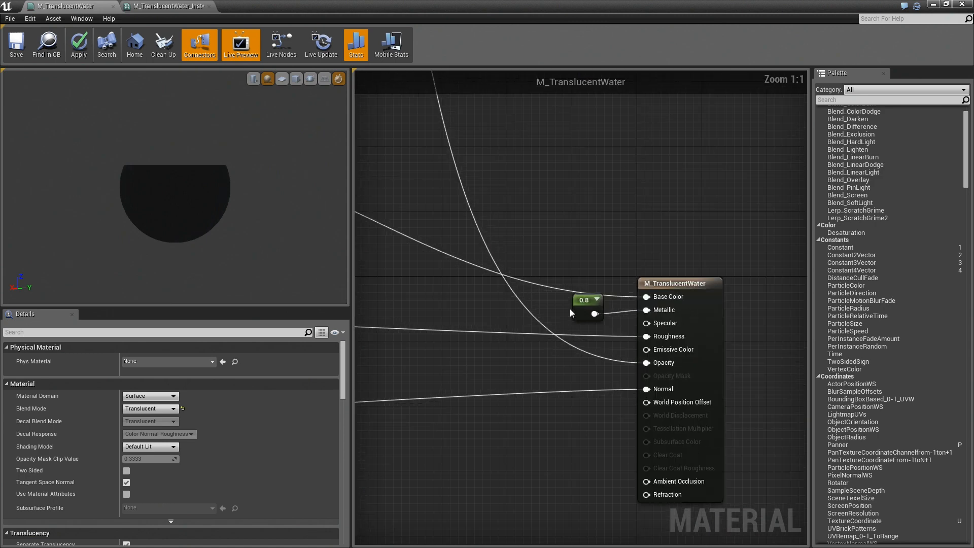
left_click(584, 300)
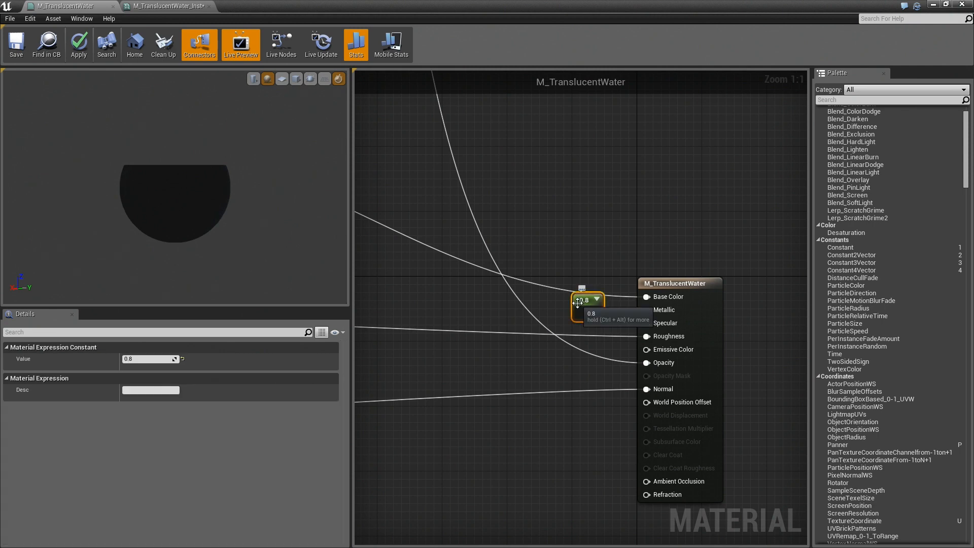
mouse_move(414, 372)
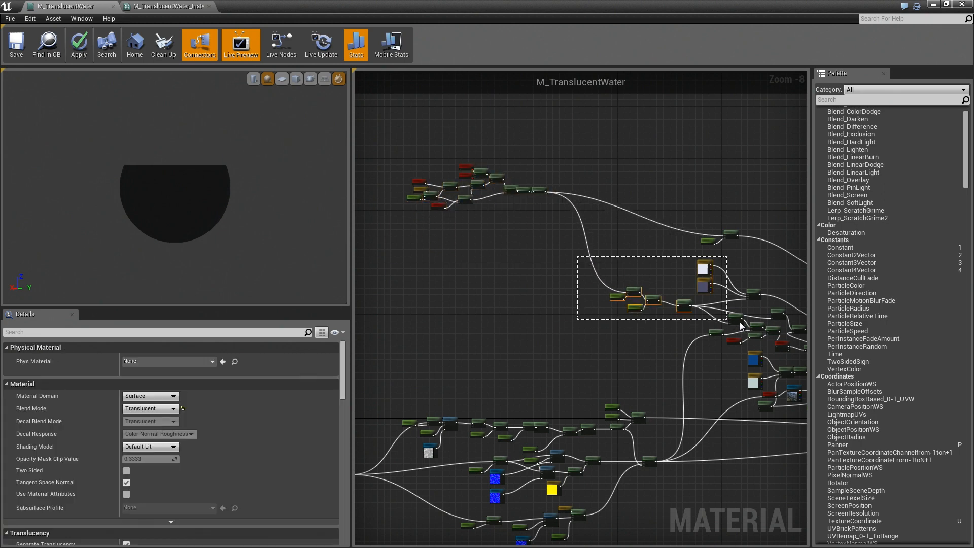
Navigate the graph and select the Variation Texture parameter node to inspect it.
scroll("up", 3)
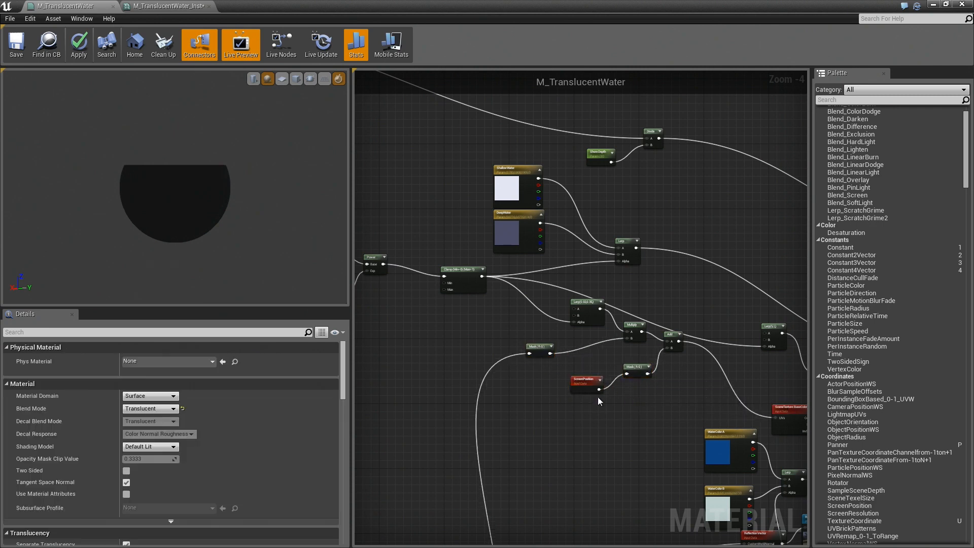
scroll("down", 3)
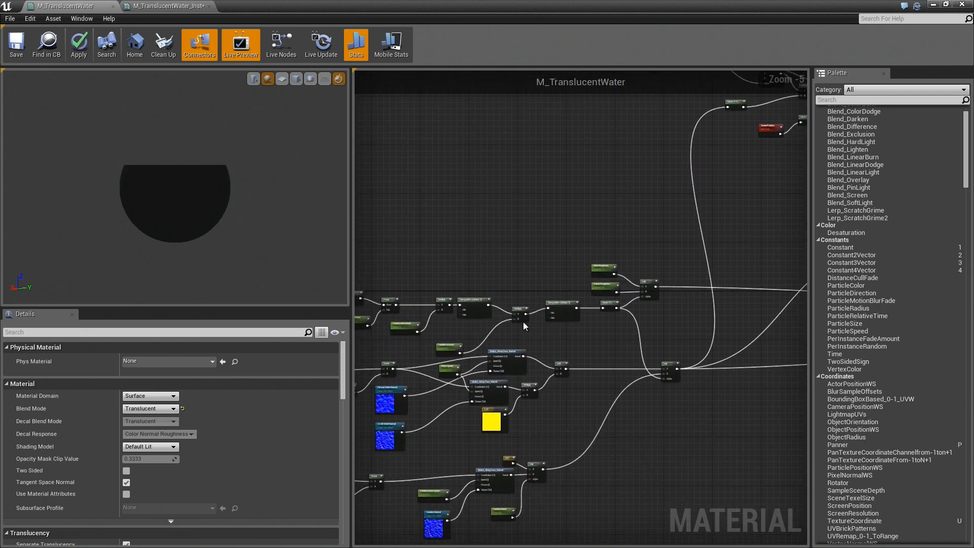
scroll("up", 3)
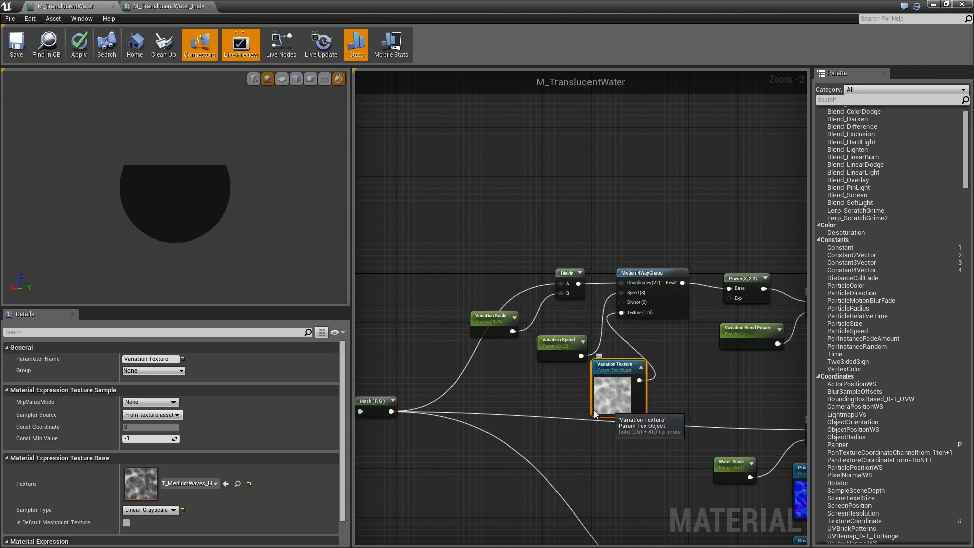
left_click(651, 273)
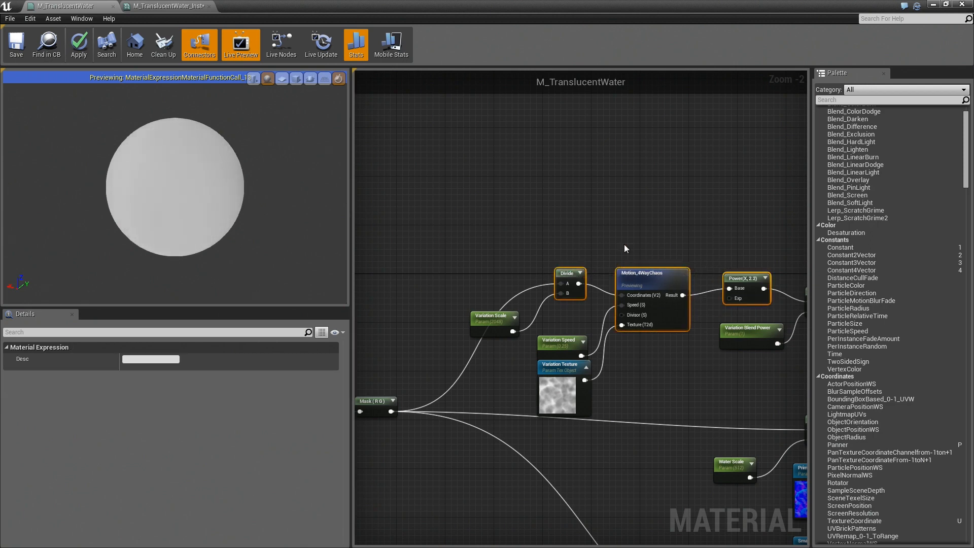
Start previewing the Power node on the sphere, then inspect the Clamp node's min and max values.
right_click(602, 305)
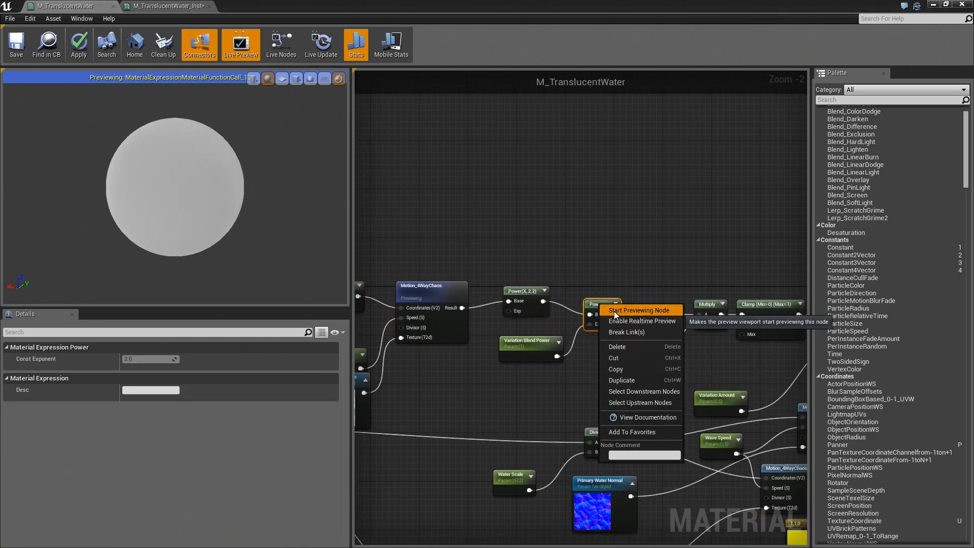
left_click(638, 311)
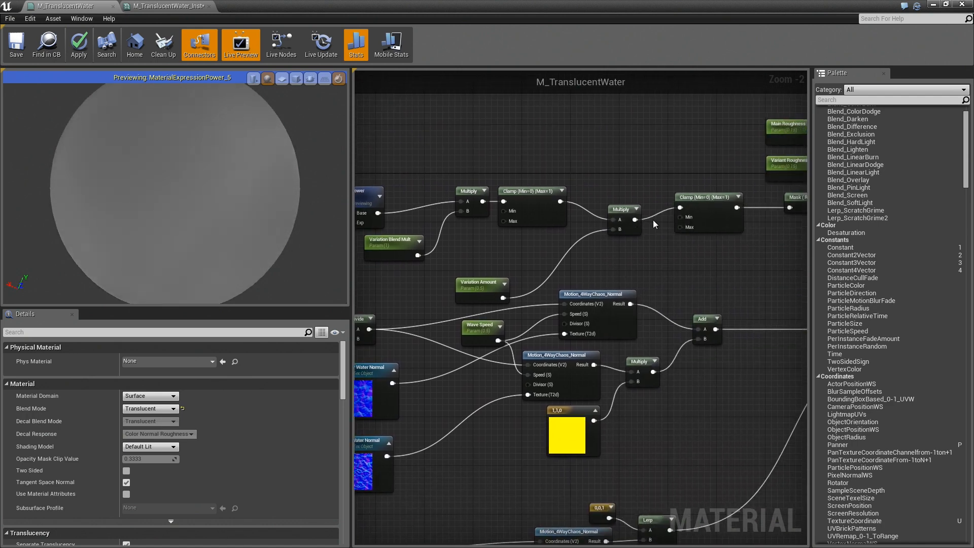
left_click(525, 233)
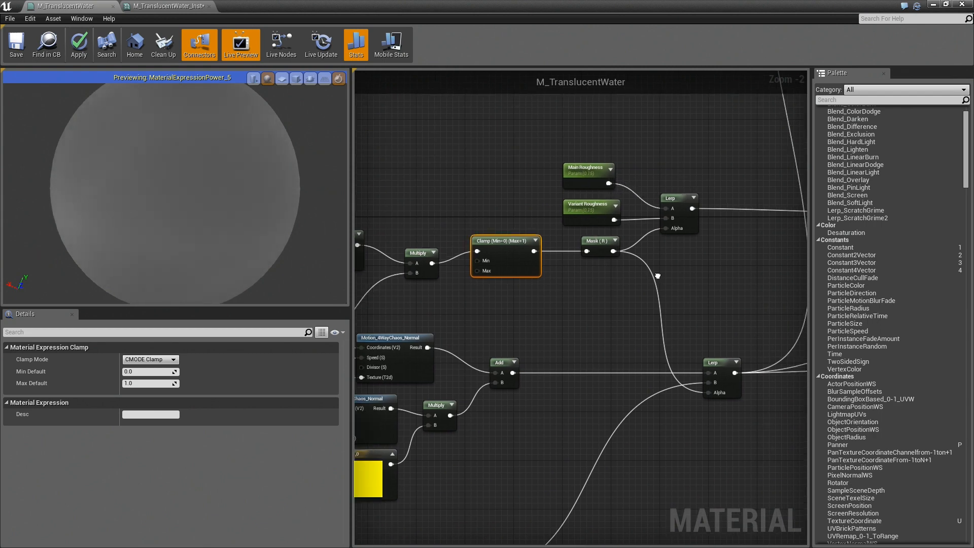
left_click(615, 222)
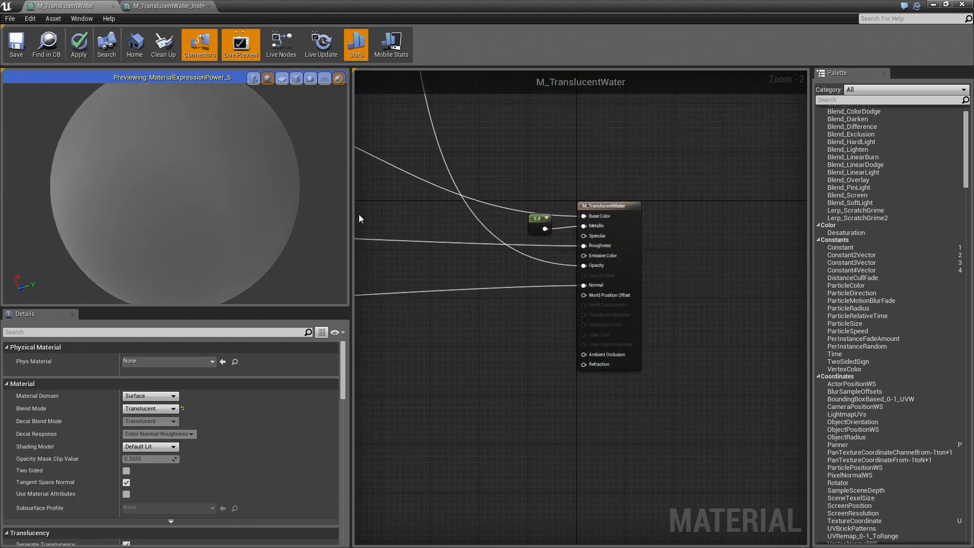
Inspect the Primary Water Normal texture parameter and the Water Scale parameter's default of 512.
scroll("down", 3)
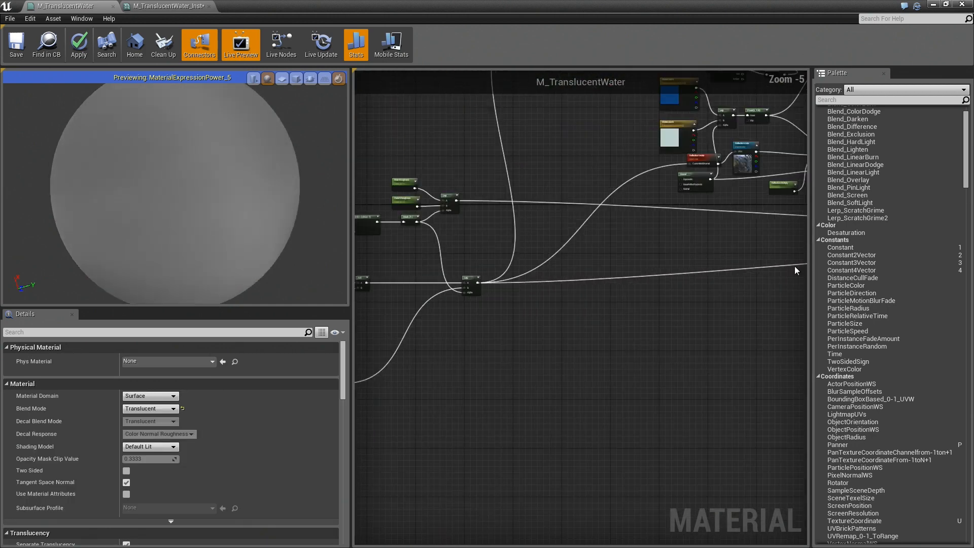
scroll("up", 3)
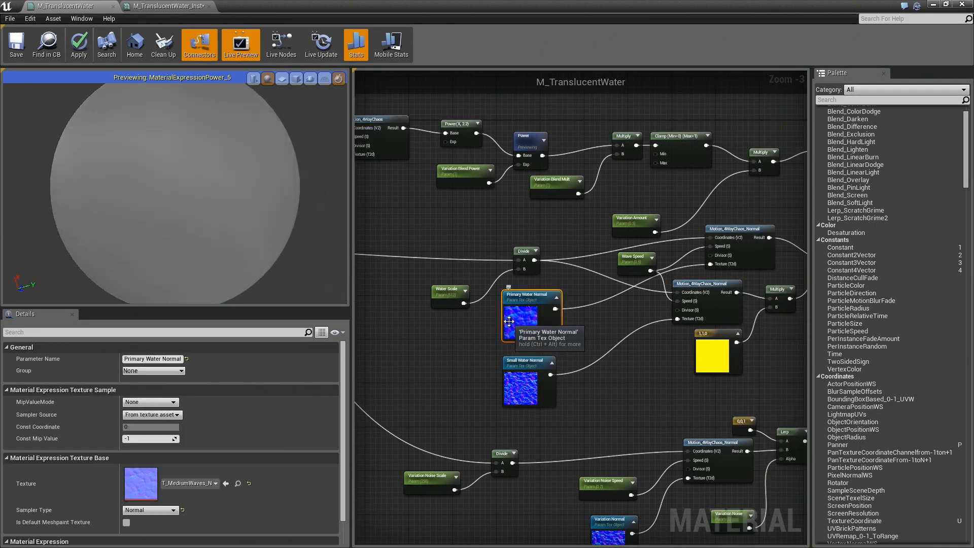
left_click(449, 281)
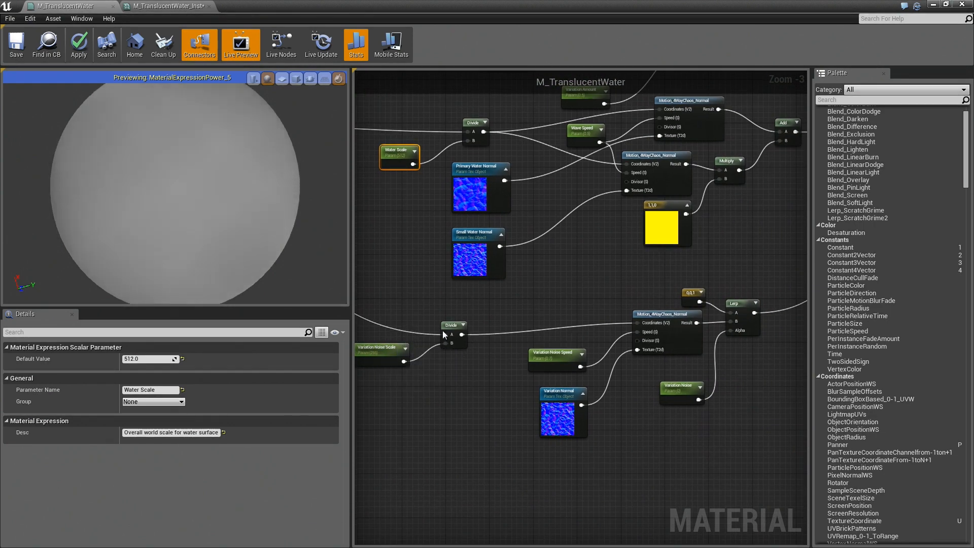
left_click(483, 317)
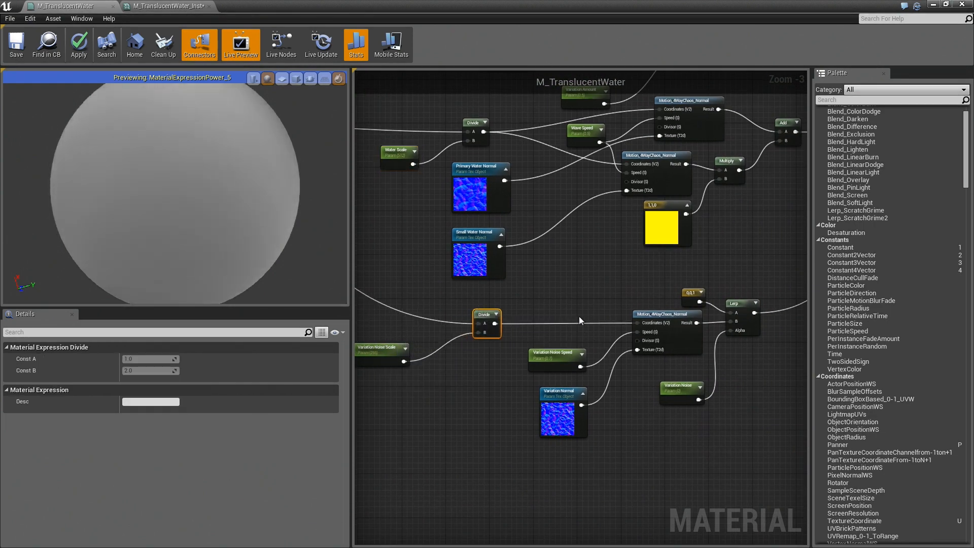
mouse_move(485, 253)
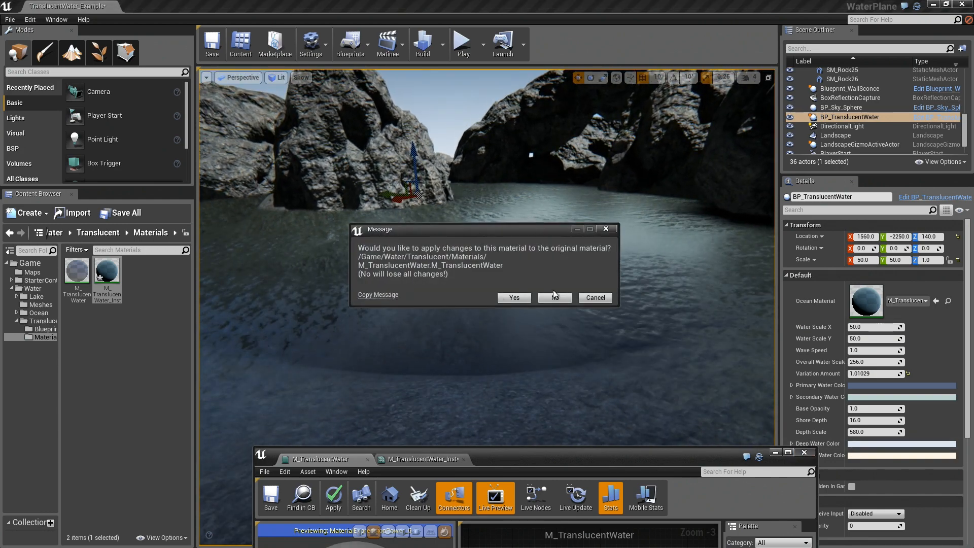
Decline applying the material changes and open BP_TranslucentWater's Construction Script graph.
left_click(553, 297)
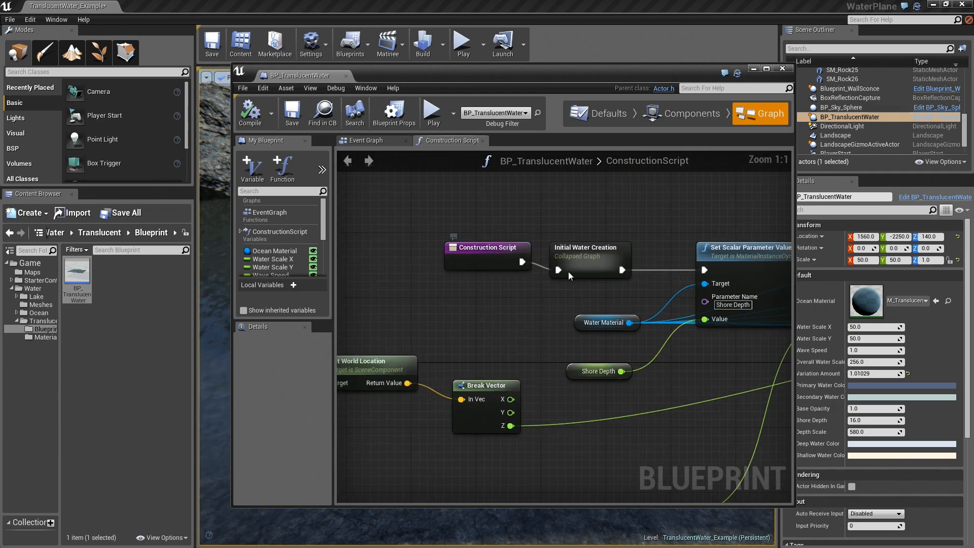
double_click(589, 255)
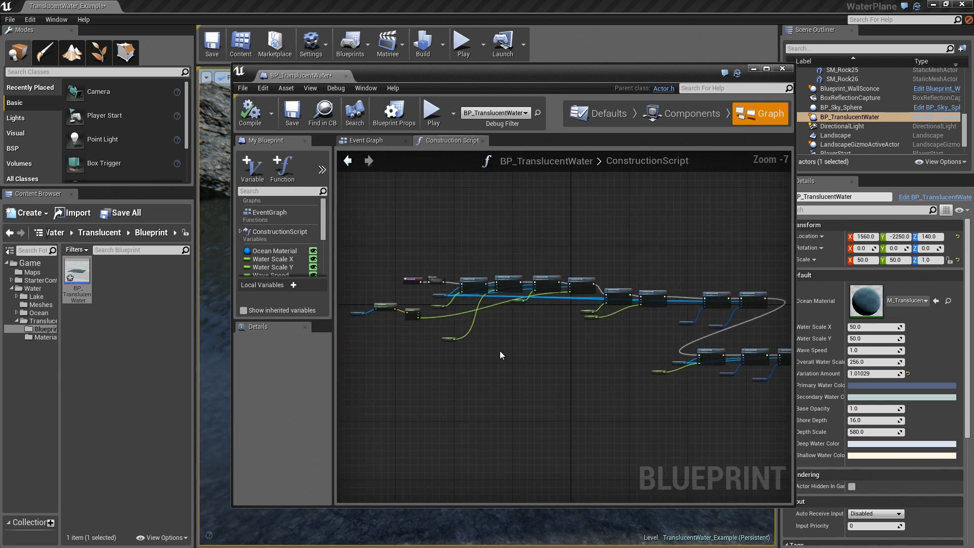
left_click(441, 305)
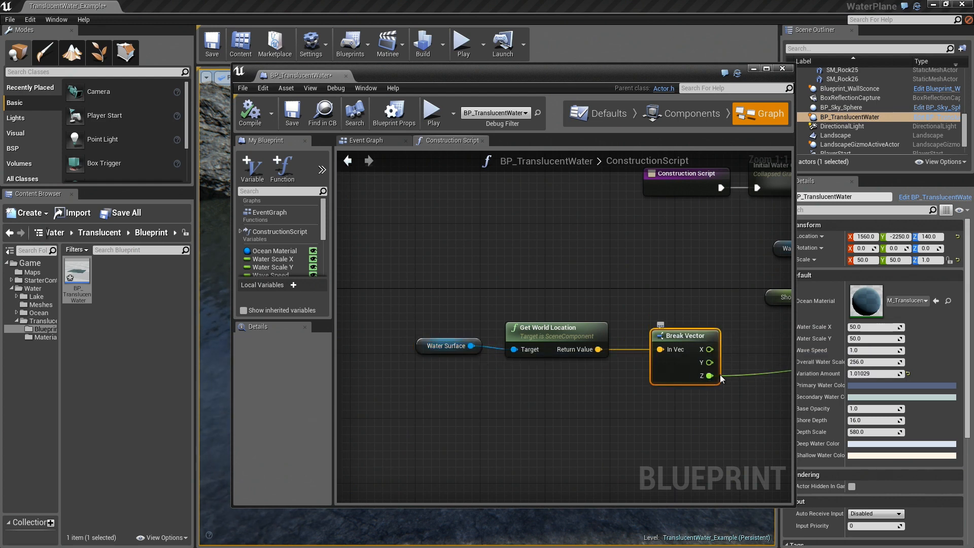
Scroll through the construction script's Set Scalar Parameter Value nodes.
scroll("down", 3)
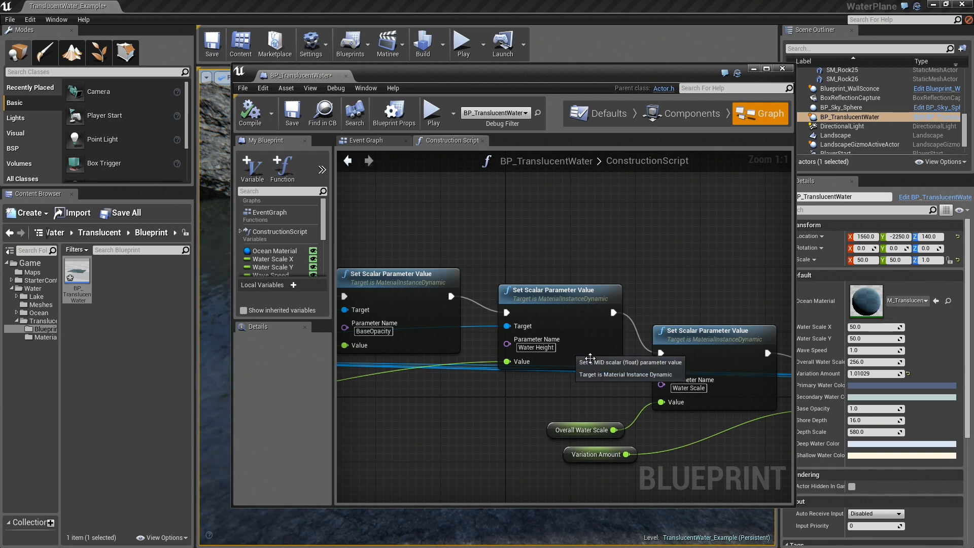
scroll("down", 3)
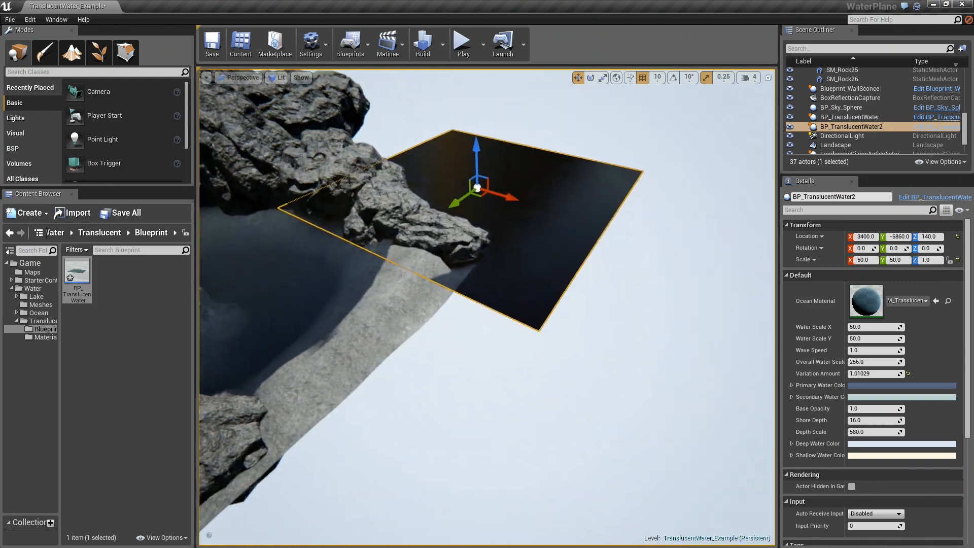
Select the Landscape, dismiss the copy prompt, then reopen M_TranslucentWater from the Materials folder.
left_click(835, 145)
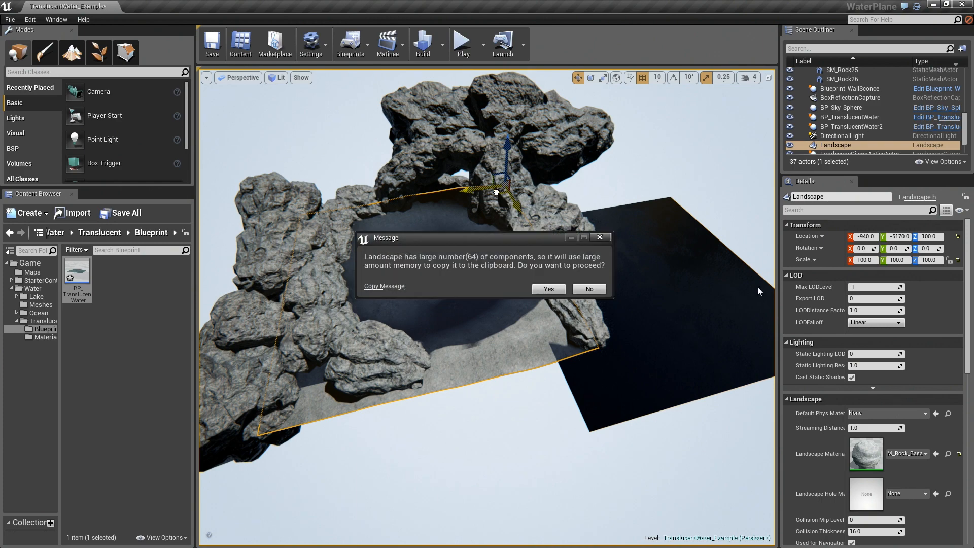
left_click(587, 289)
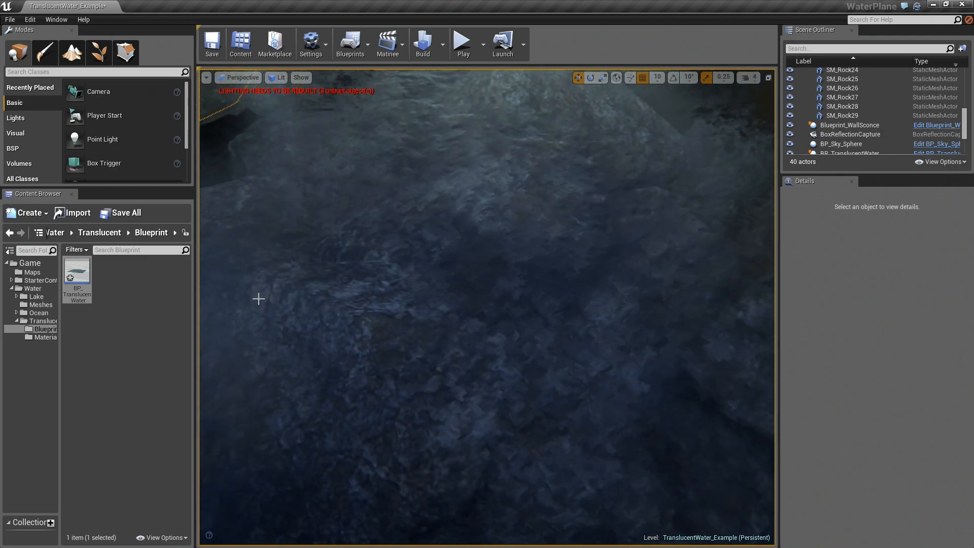
left_click(45, 337)
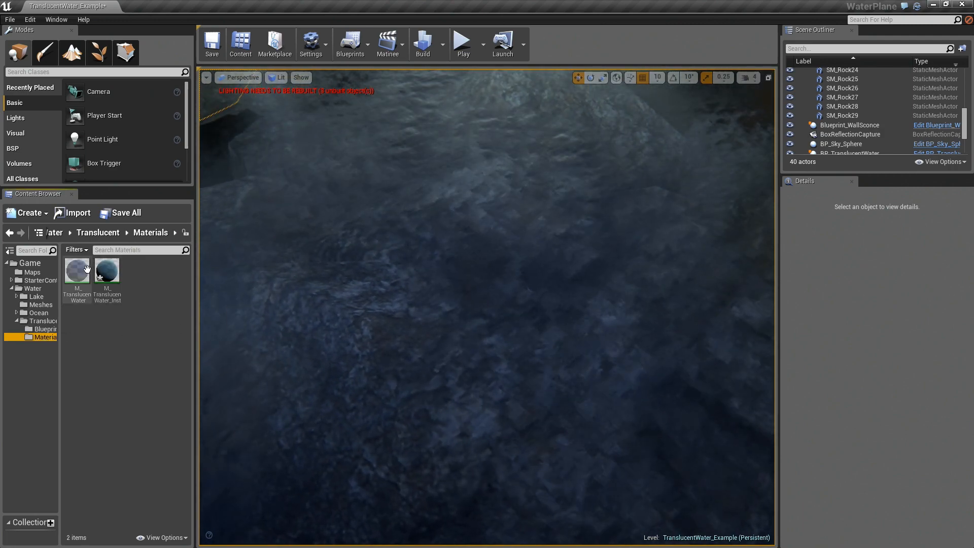
double_click(77, 270)
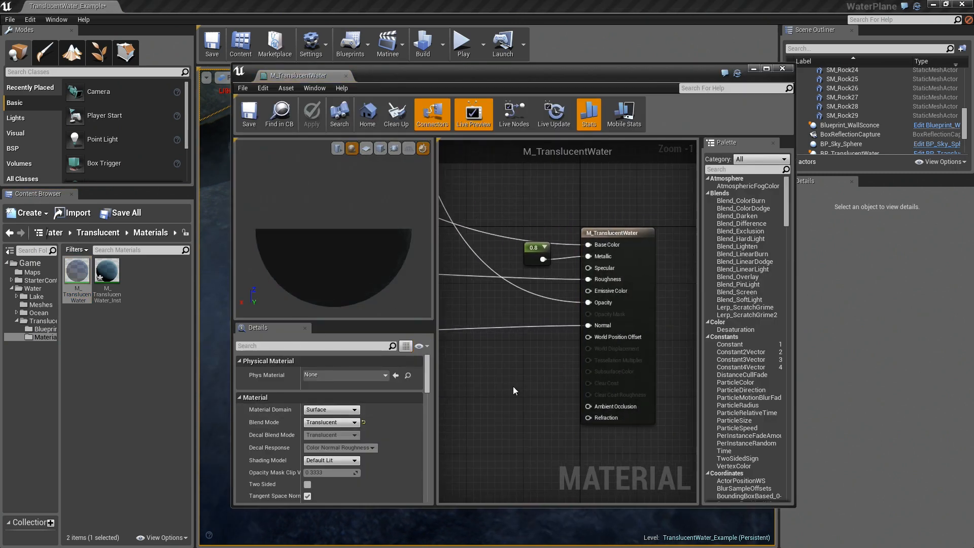
Maximize the material editor to look over the graph, then select a rock beneath the water surface.
scroll("down", 3)
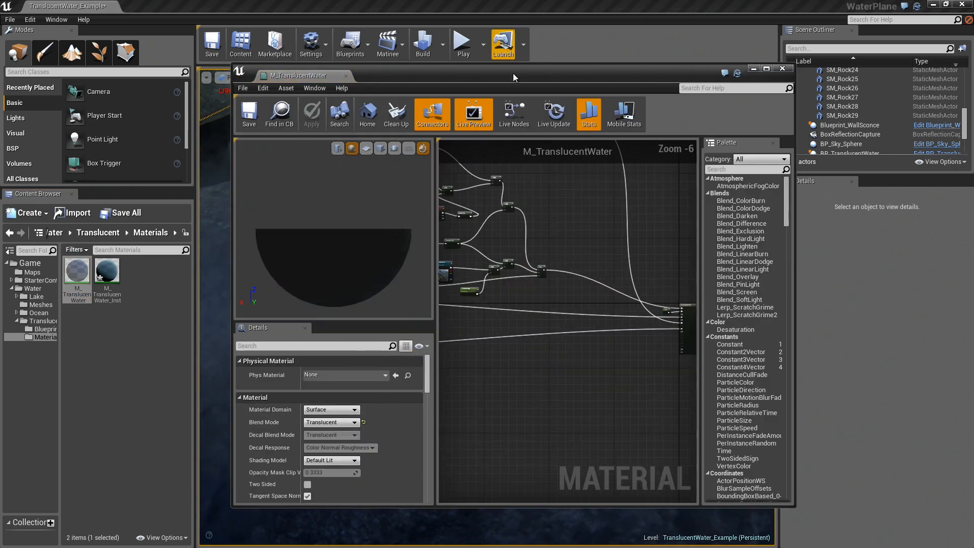
left_click(766, 68)
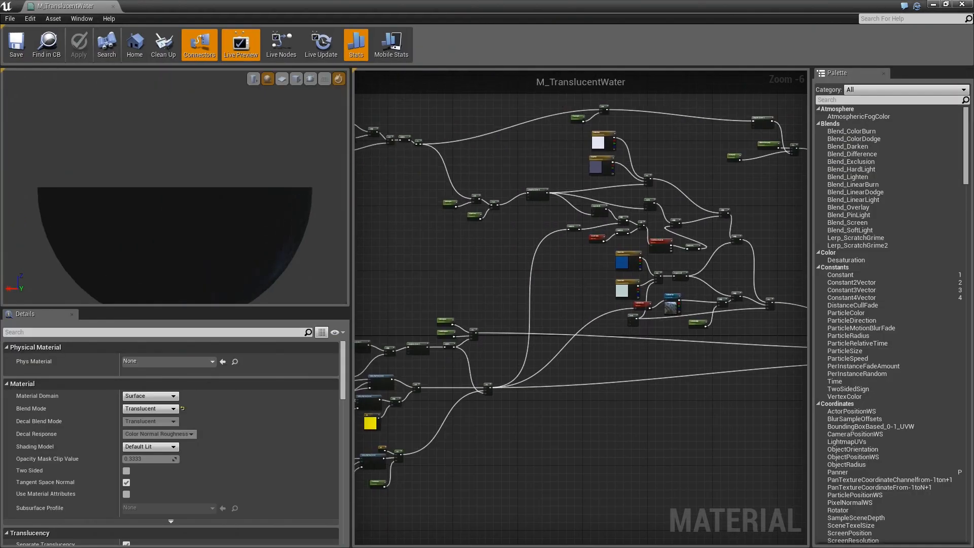
scroll("up", 3)
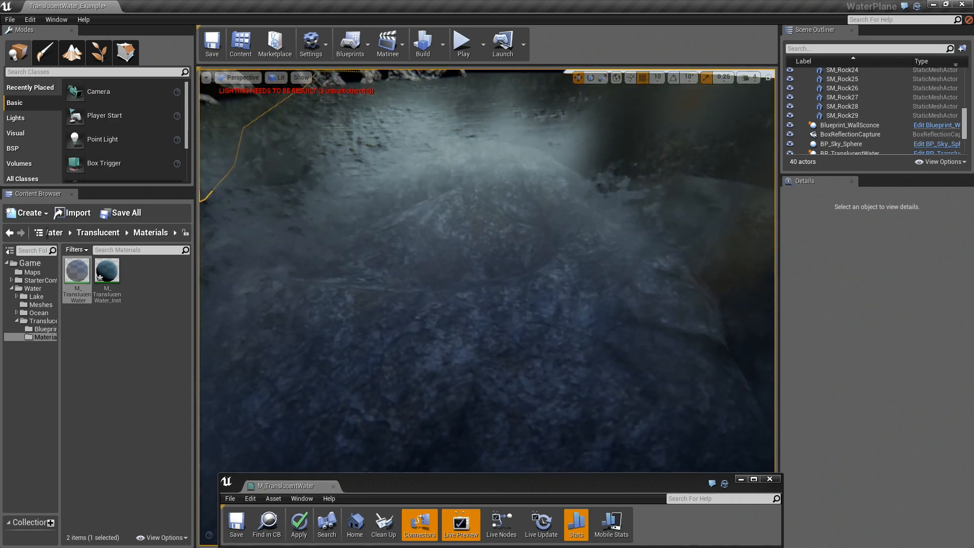
left_click(842, 116)
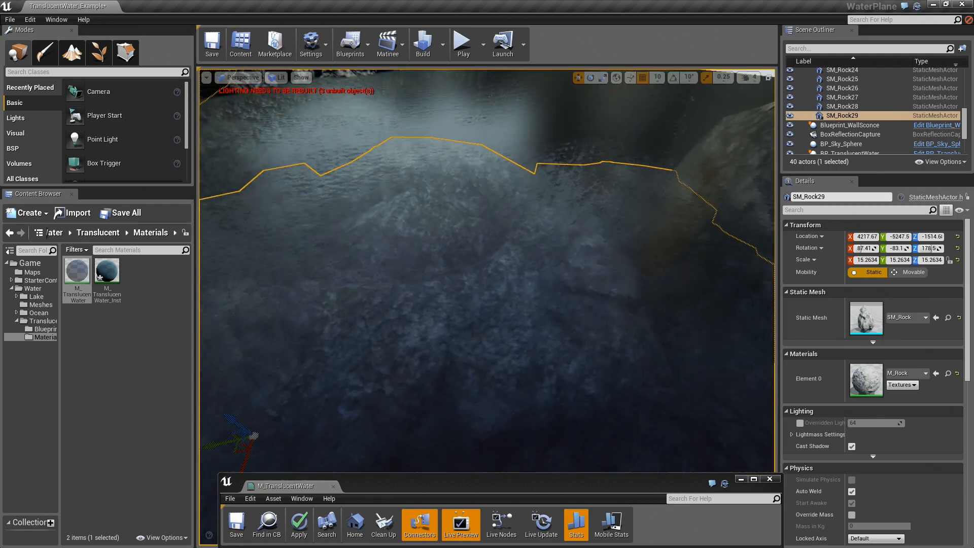